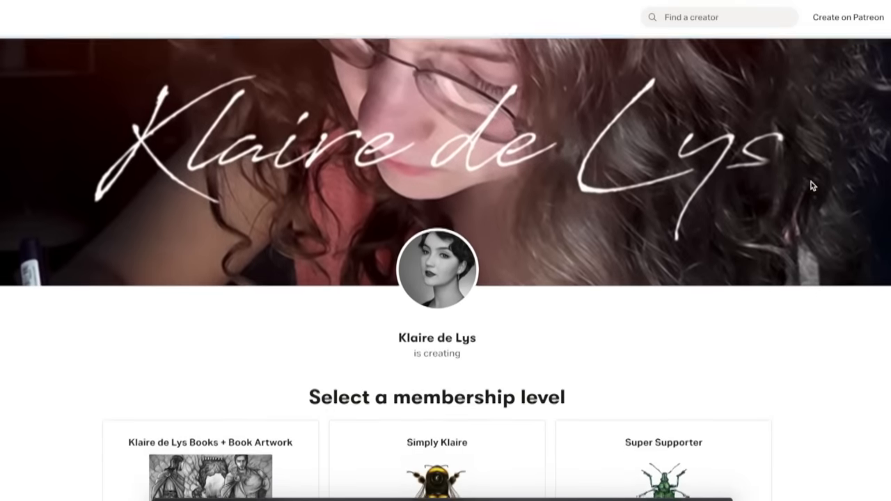
scroll("down", 3)
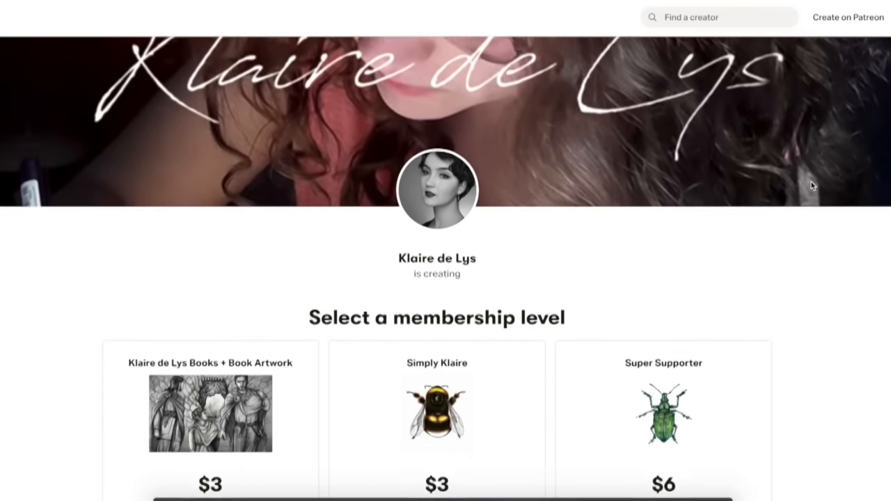
scroll("down", 3)
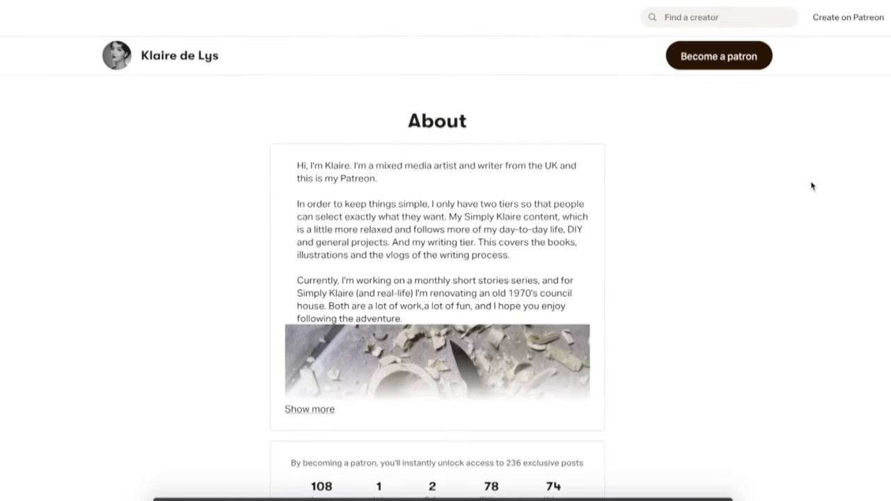
scroll("down", 3)
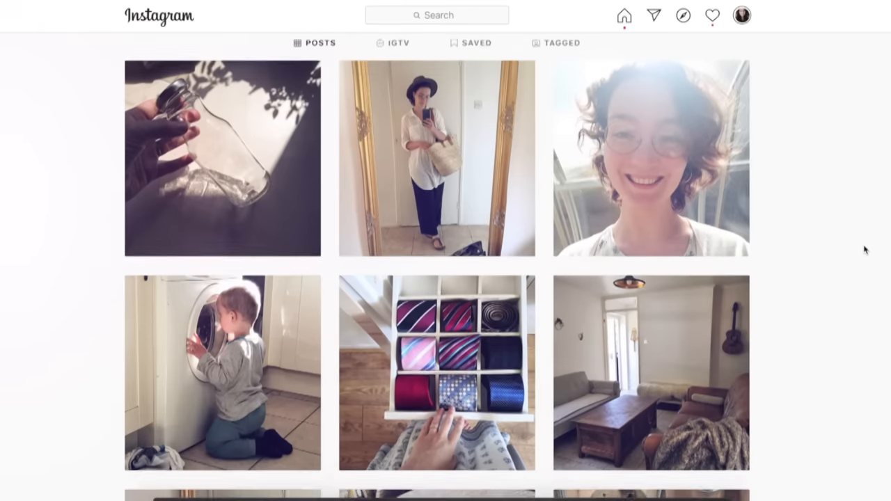
scroll("down", 3)
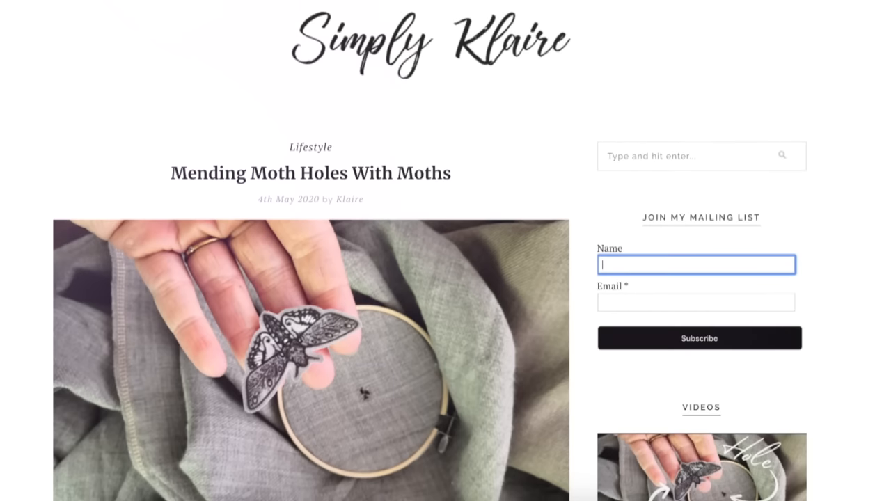
scroll("down", 3)
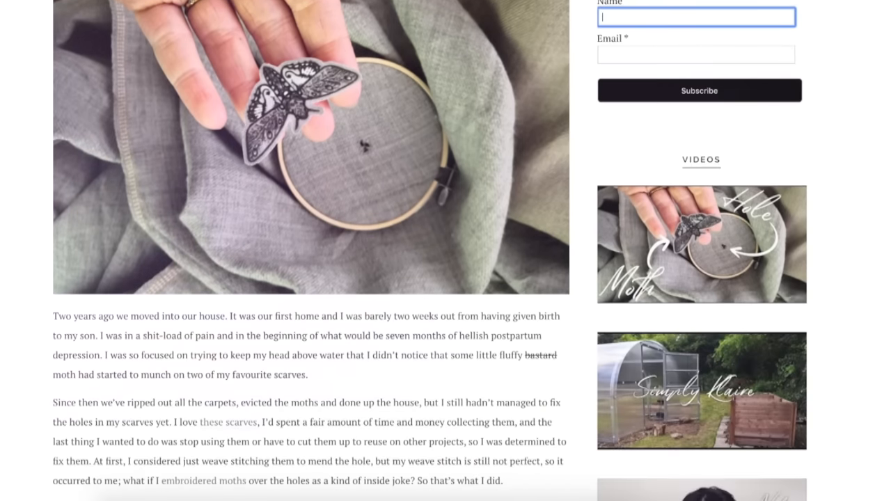